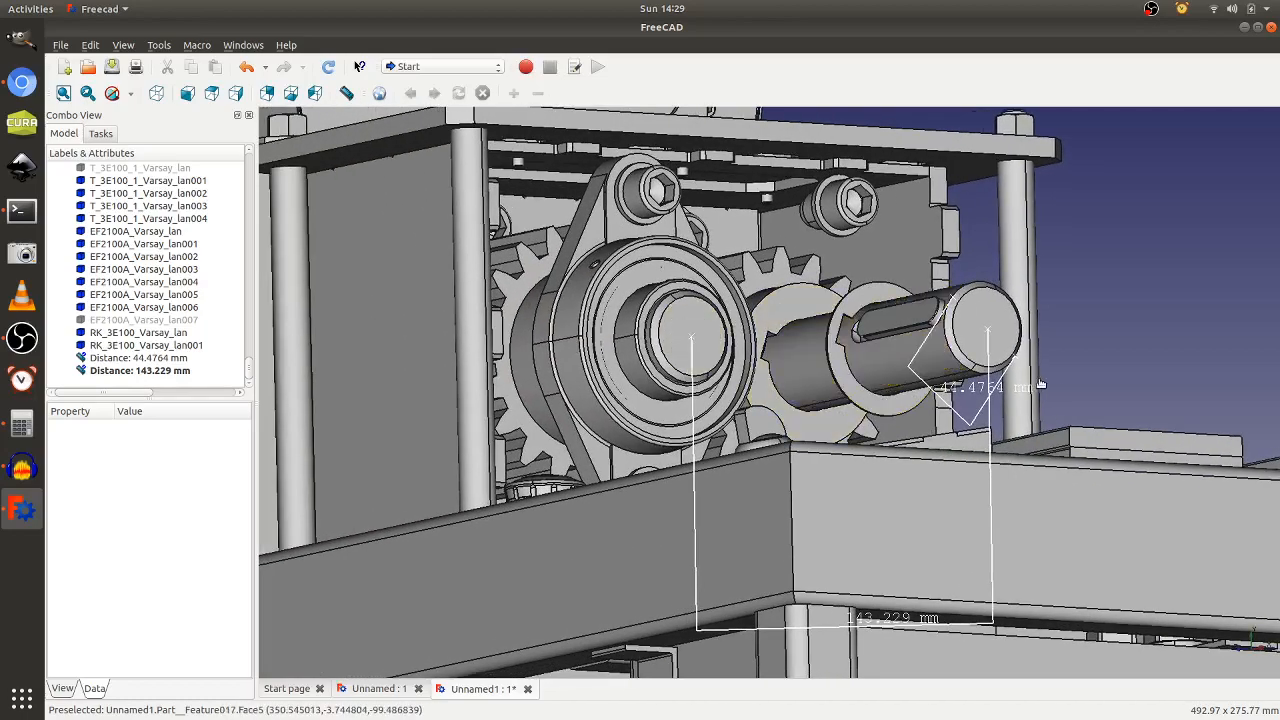
mouse_move(1102, 349)
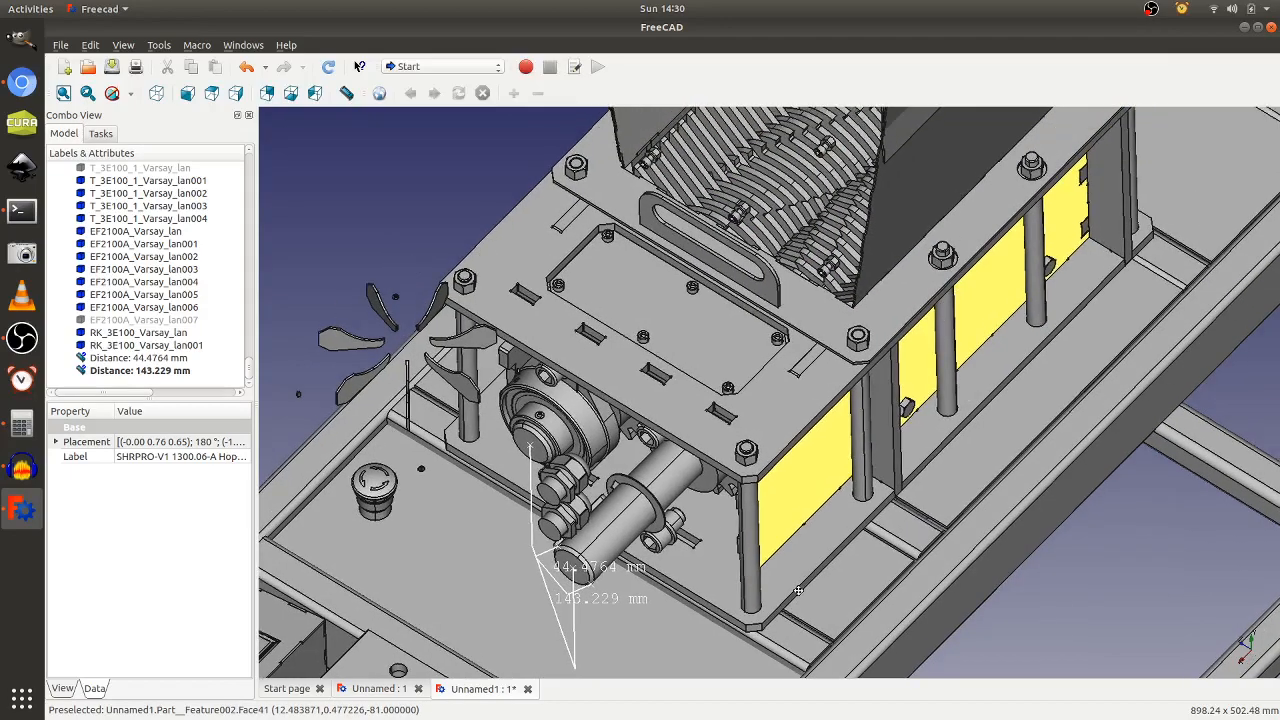
Measure the gear end to end, adding a 58.09 mm distance.
left_click(860, 328)
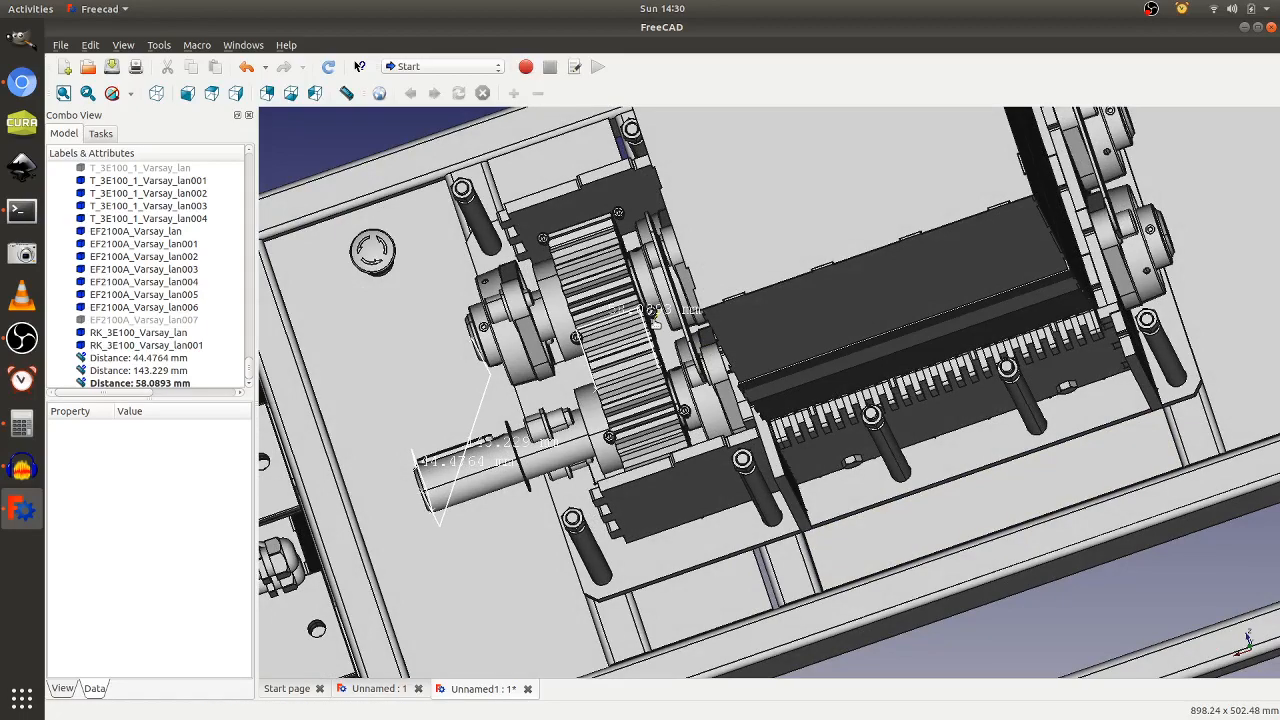
mouse_move(554, 394)
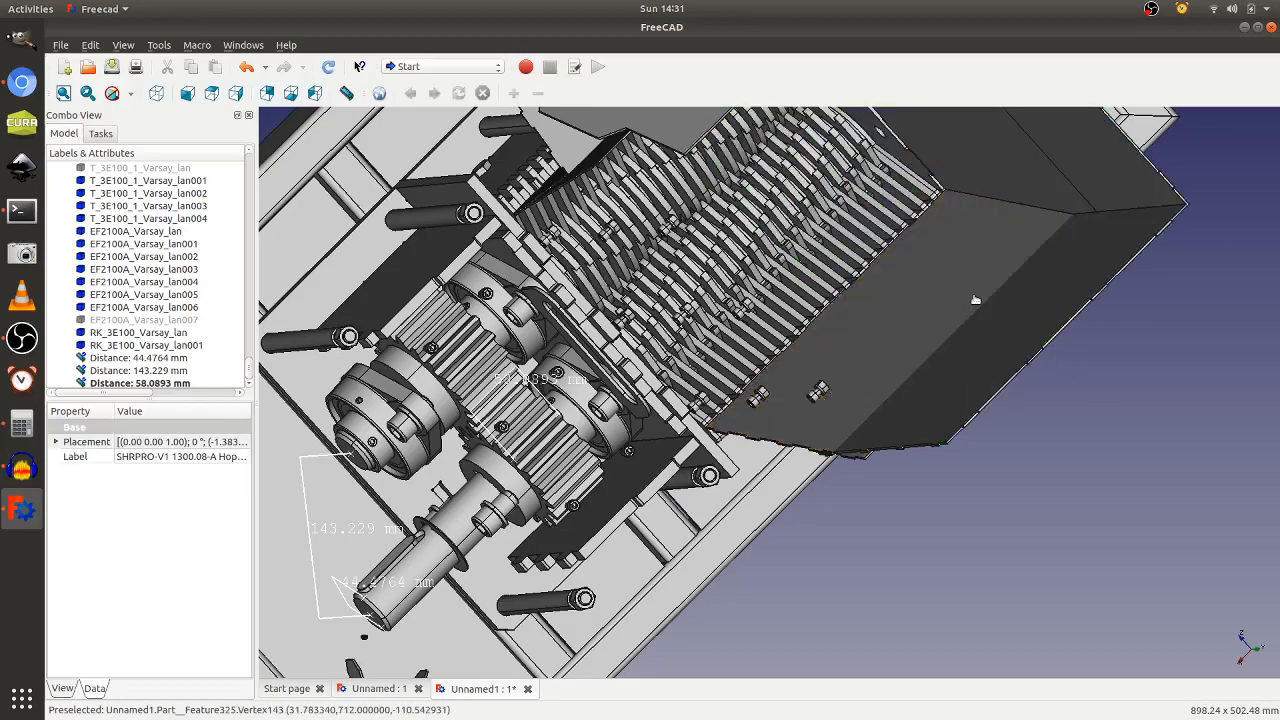
left_click(984, 308)
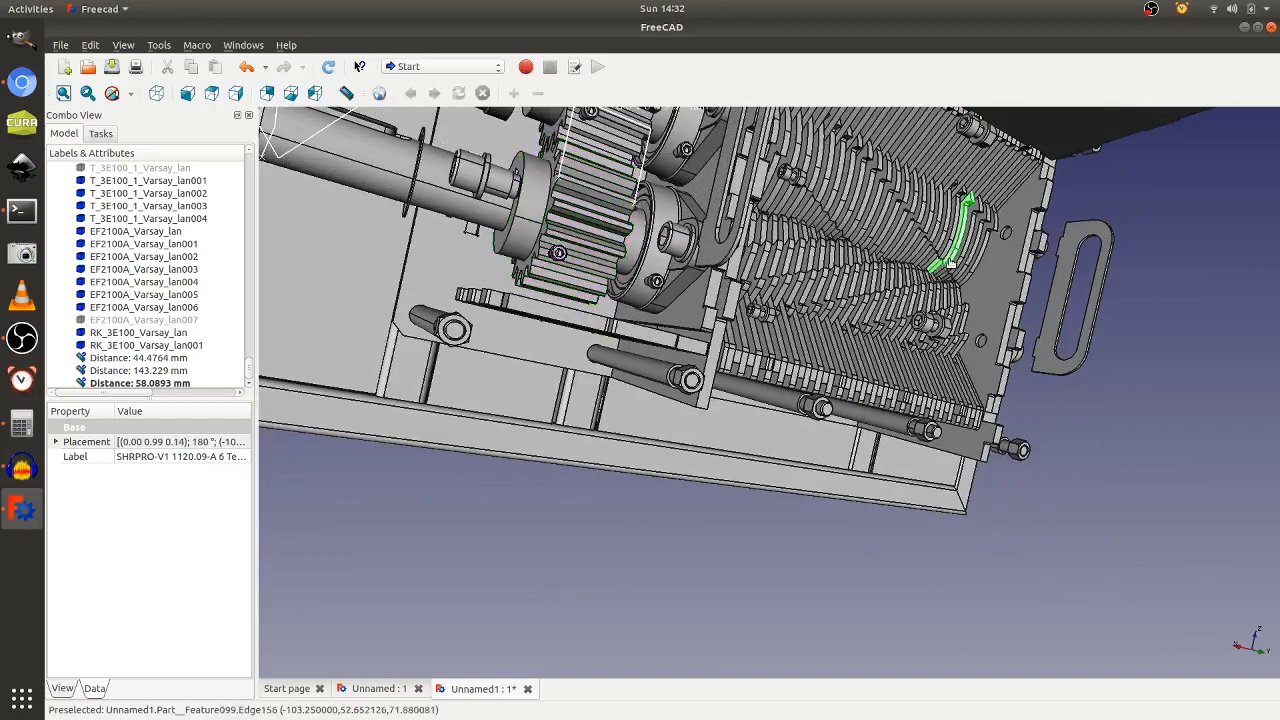
mouse_move(994, 292)
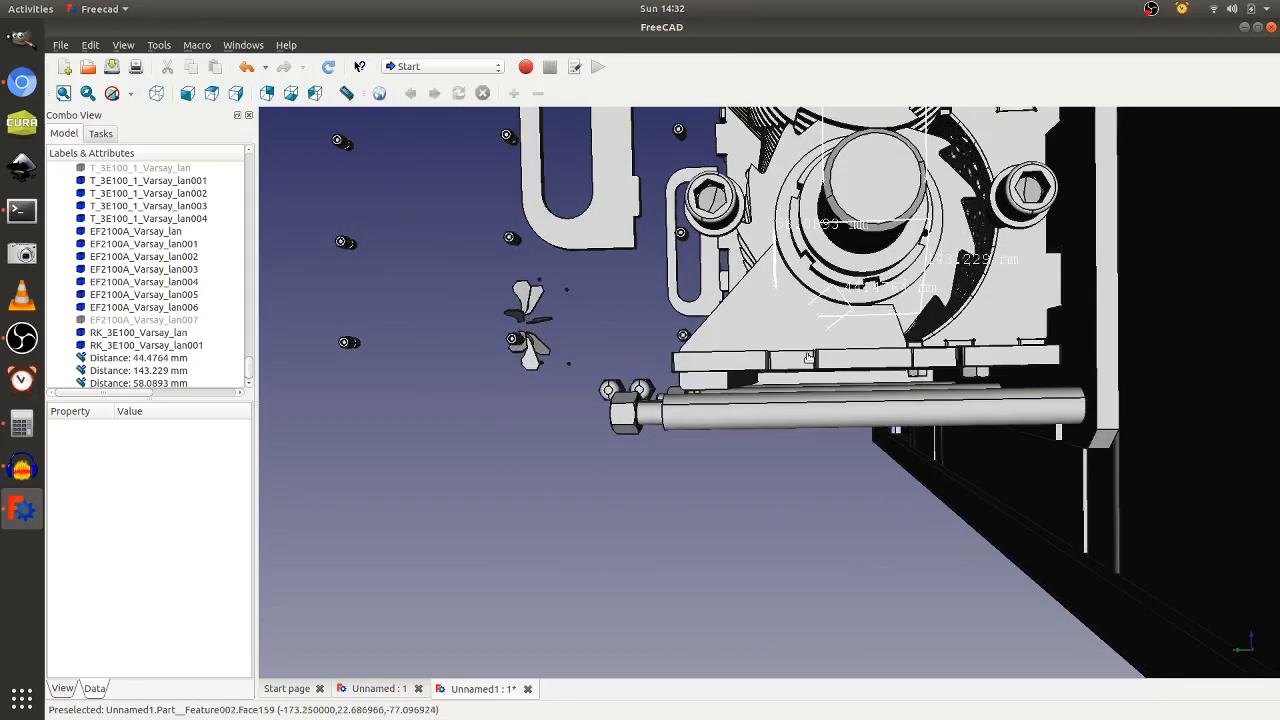
Add the 44.67 mm tooth-width distance and select it to view its properties.
left_click(775, 310)
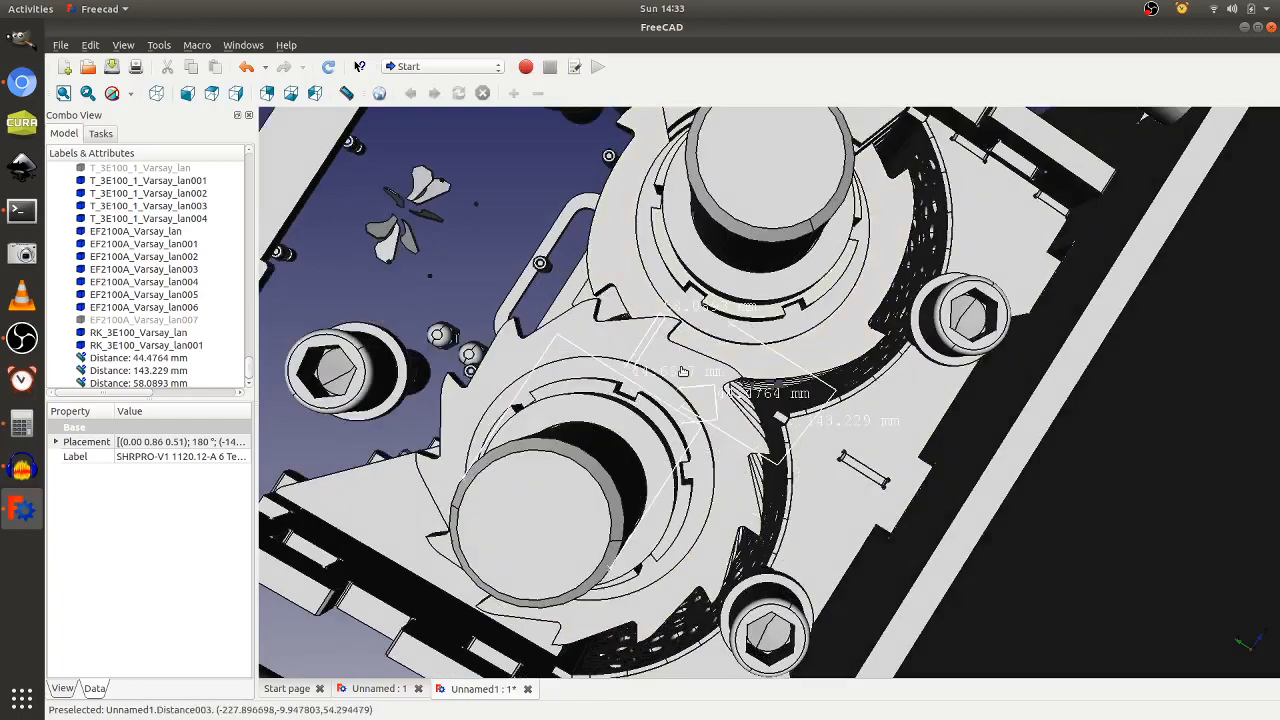
left_click(685, 380)
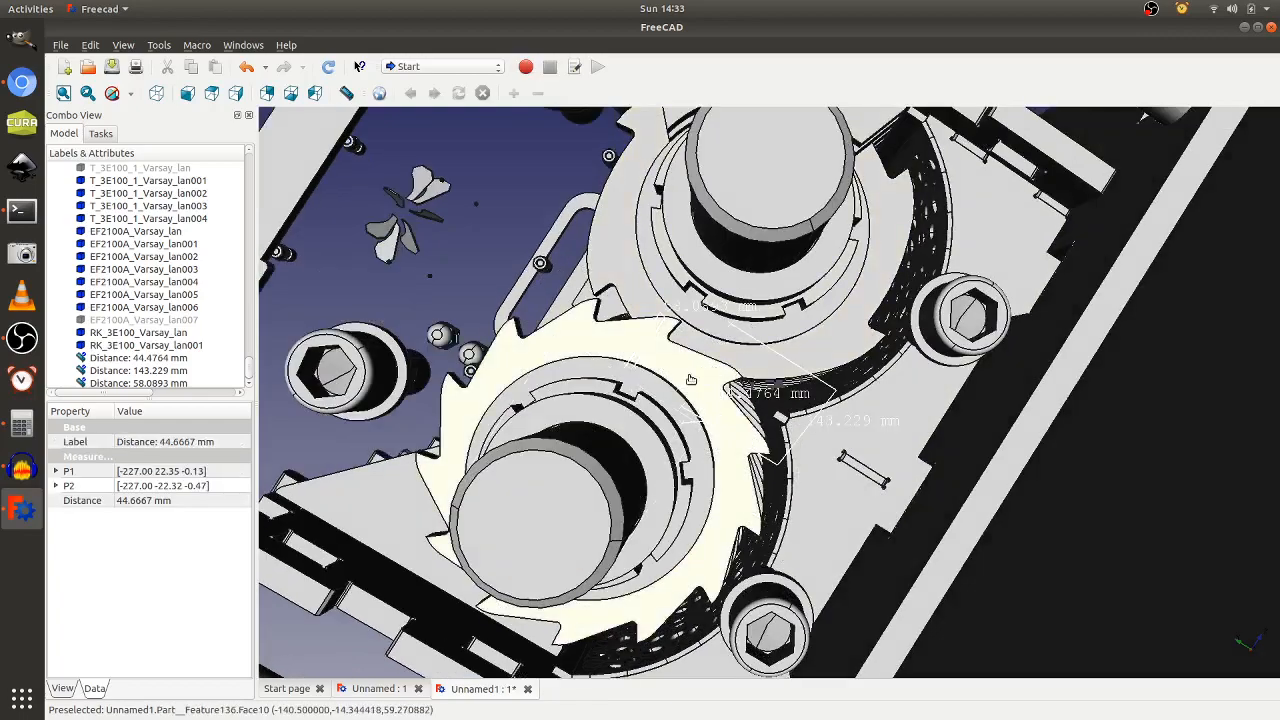